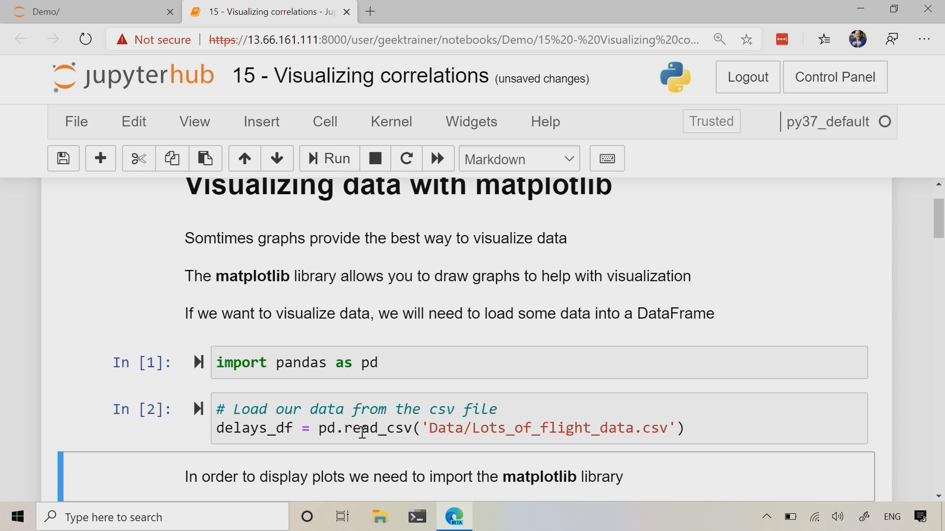
# Scroll past the data-loading cells to the DISTANCE vs ARR_DELAY scatter-plot cell
pyautogui.scroll(-3)
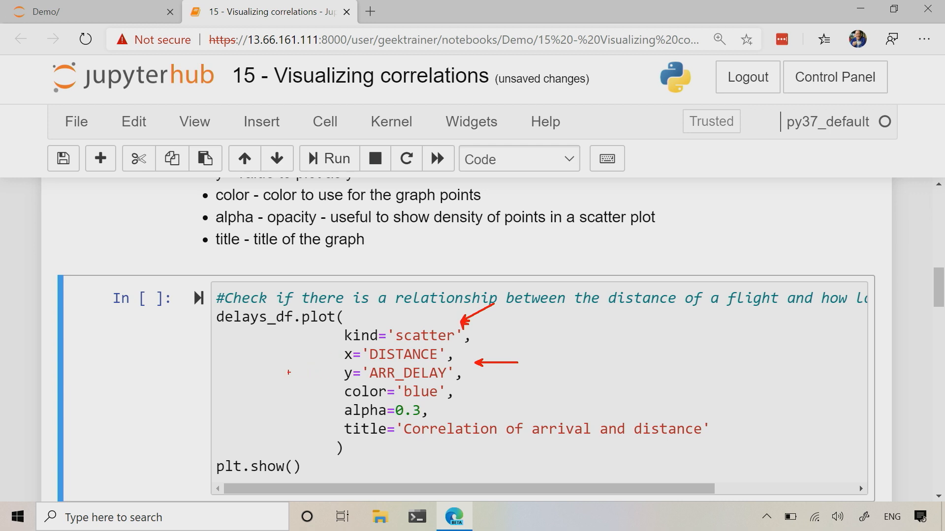
# Run the DISTANCE vs ARR_DELAY cell and scroll down to its scatter plot
pyautogui.click(530, 429)
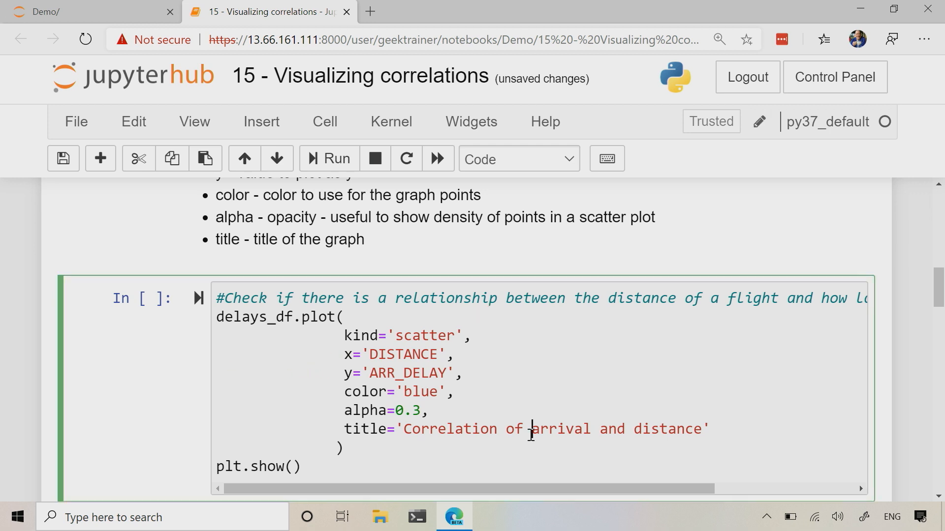
pyautogui.scroll(-3)
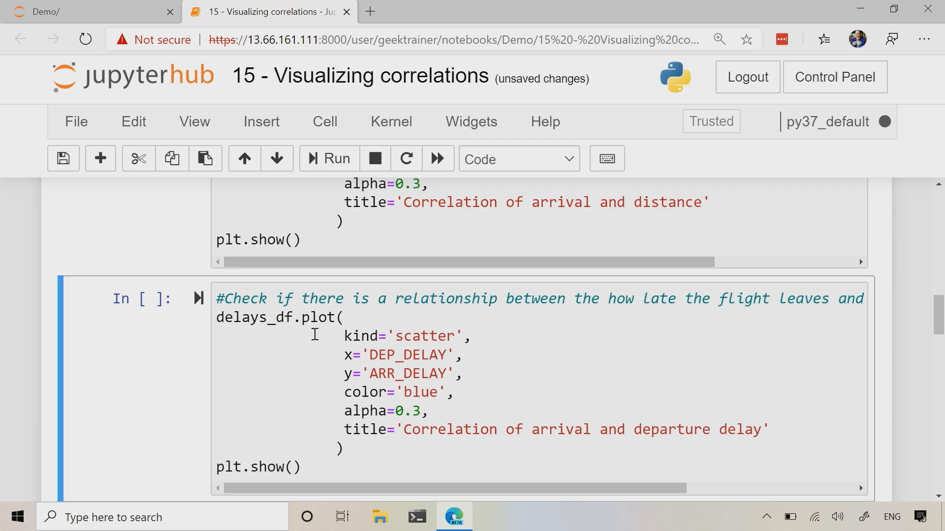
pyautogui.click(328, 158)
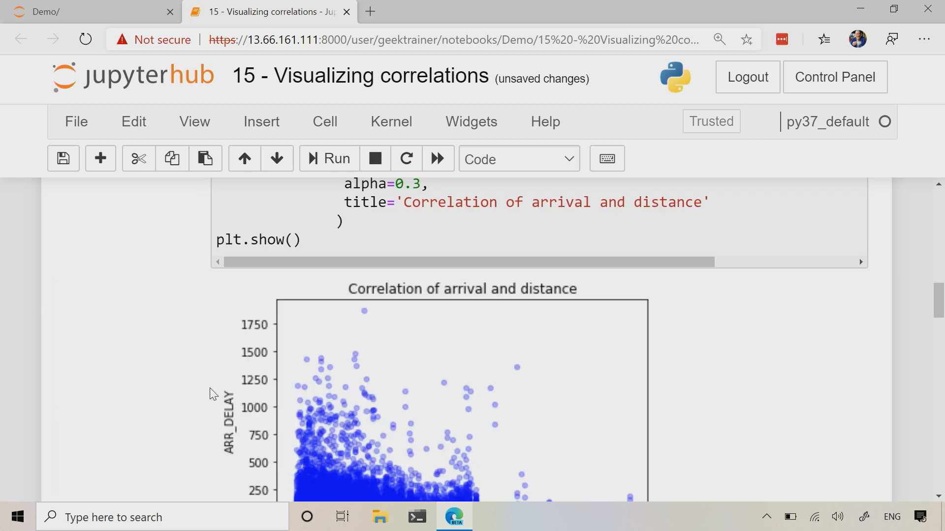
pyautogui.scroll(-3)
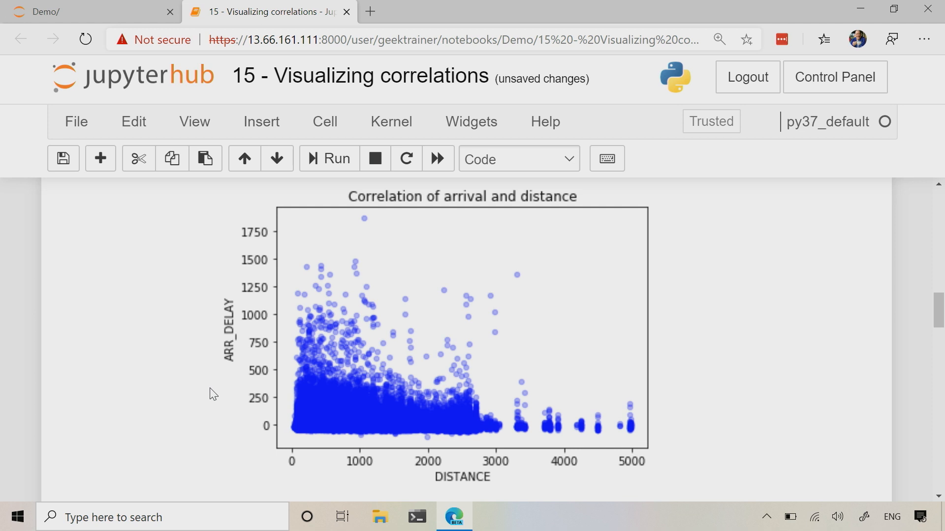
pyautogui.scroll(-3)
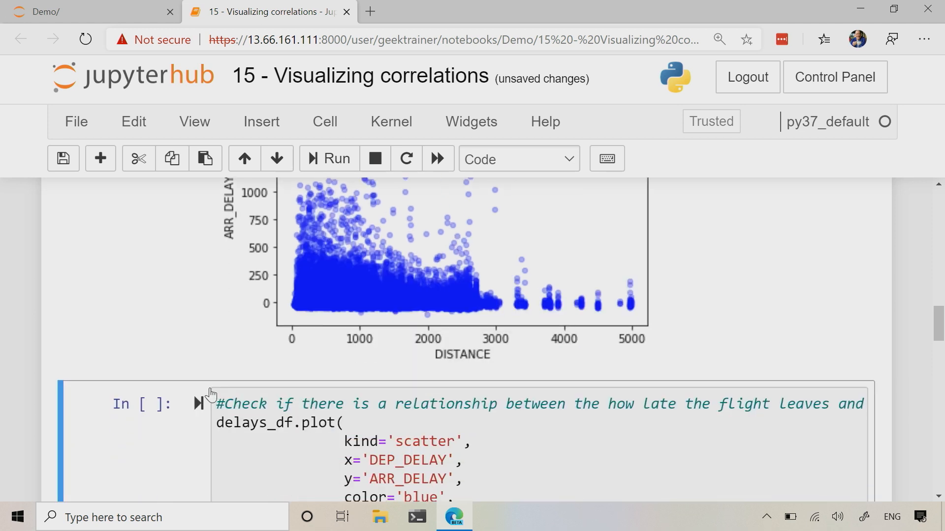
# Plot DEP_DELAY against ARR_DELAY and scroll through the tightly linear scatter chart
pyautogui.scroll(-3)
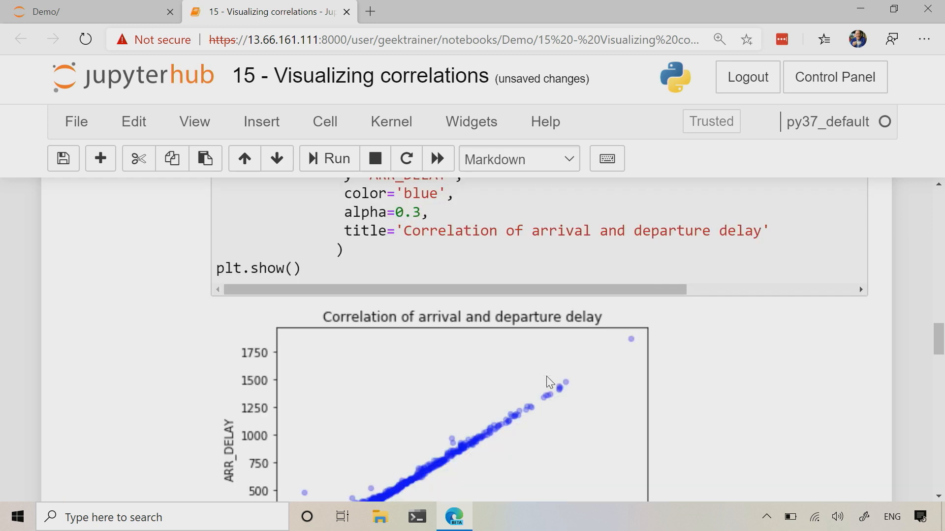
pyautogui.scroll(-3)
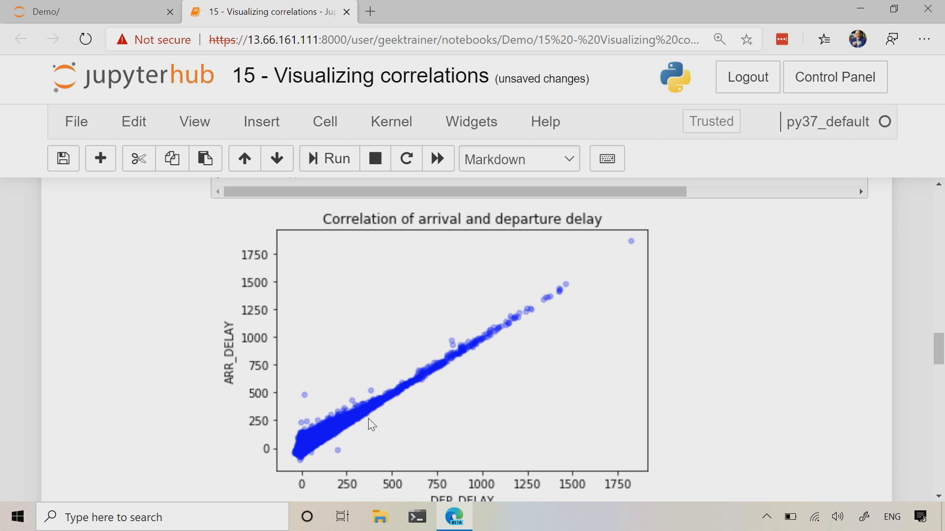
pyautogui.scroll(3)
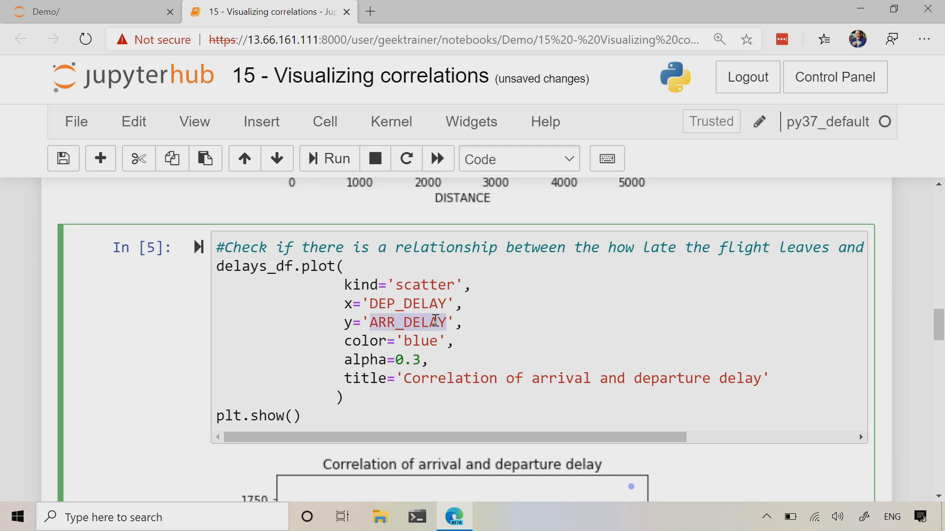
pyautogui.scroll(-3)
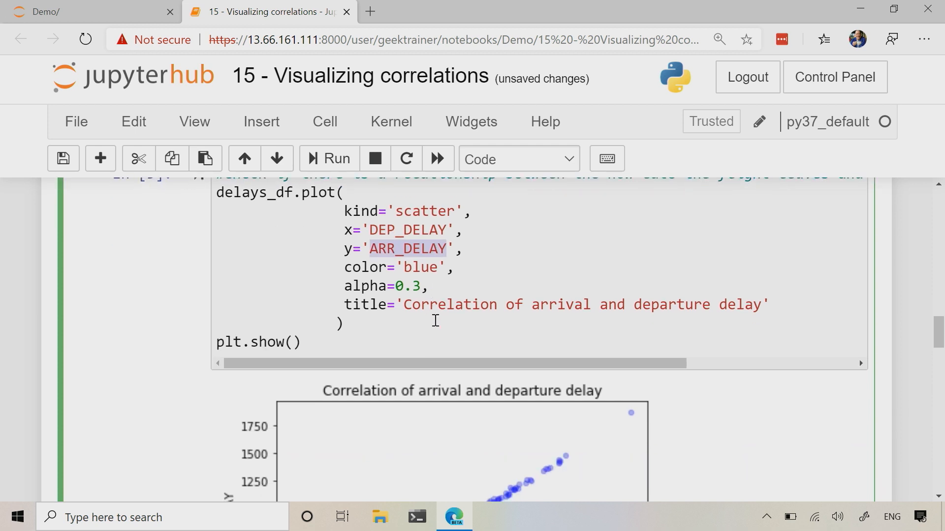
pyautogui.scroll(-3)
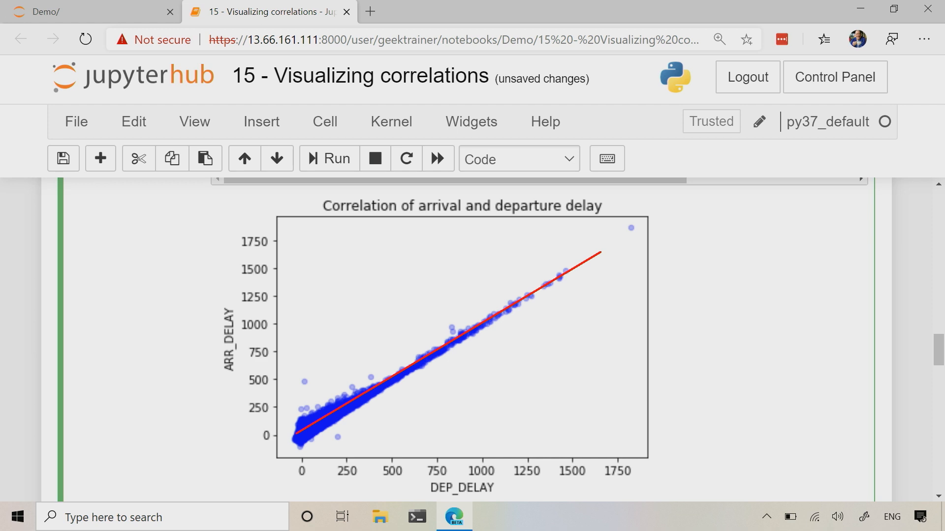
# Execute the sklearn cell that drops nulls and makes delay train/test splits
pyautogui.scroll(-3)
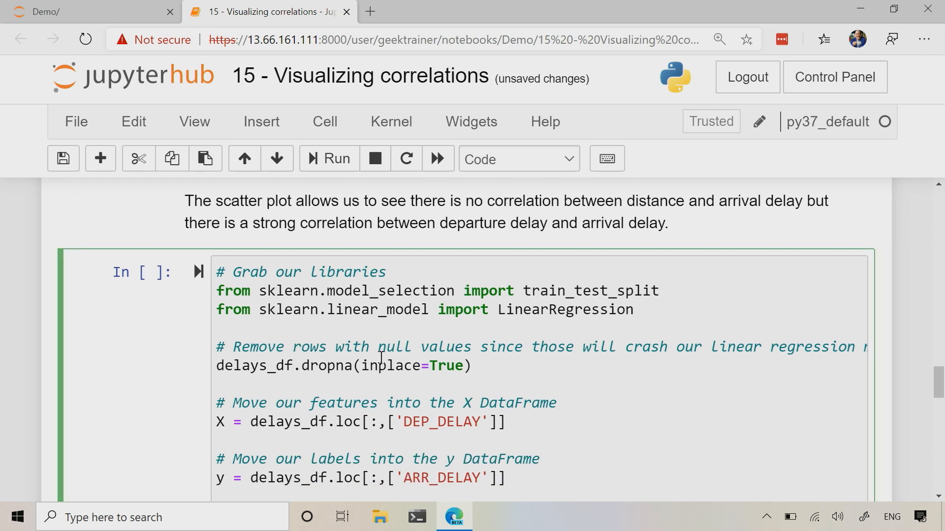
pyautogui.scroll(-3)
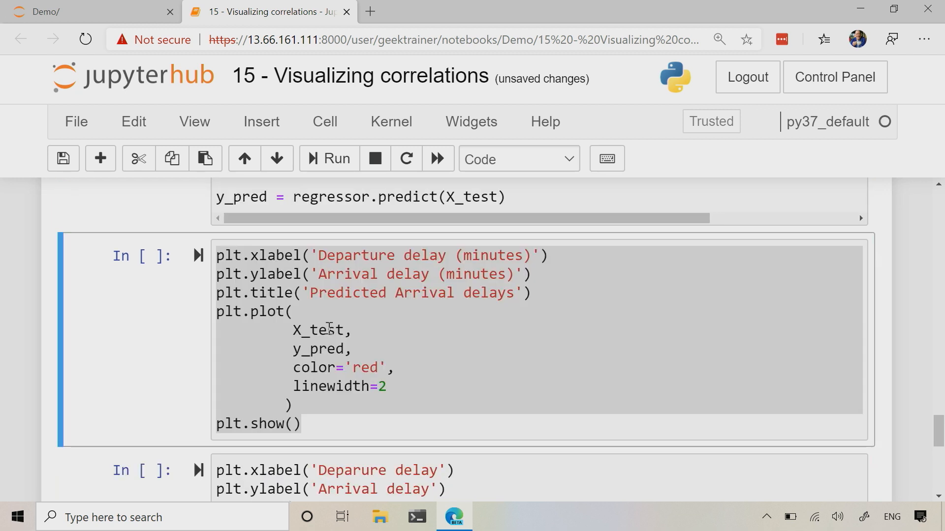
pyautogui.scroll(3)
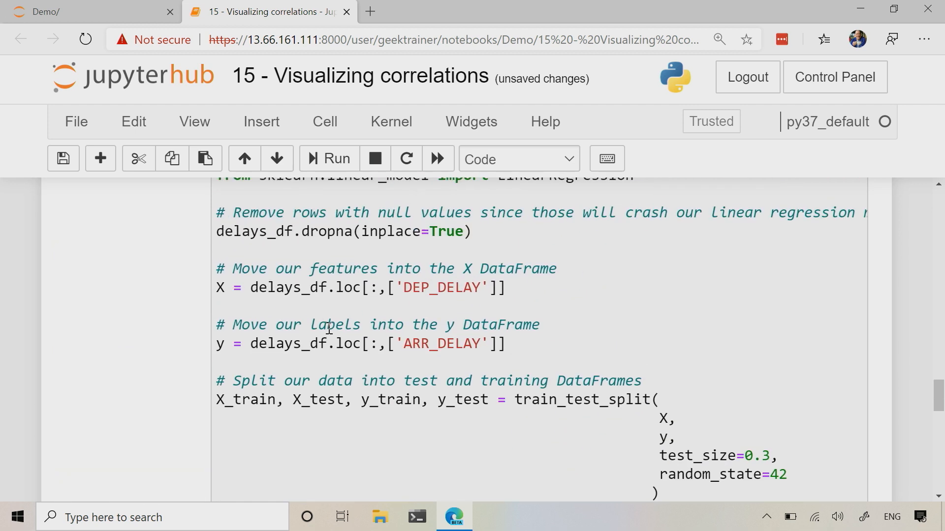
pyautogui.scroll(3)
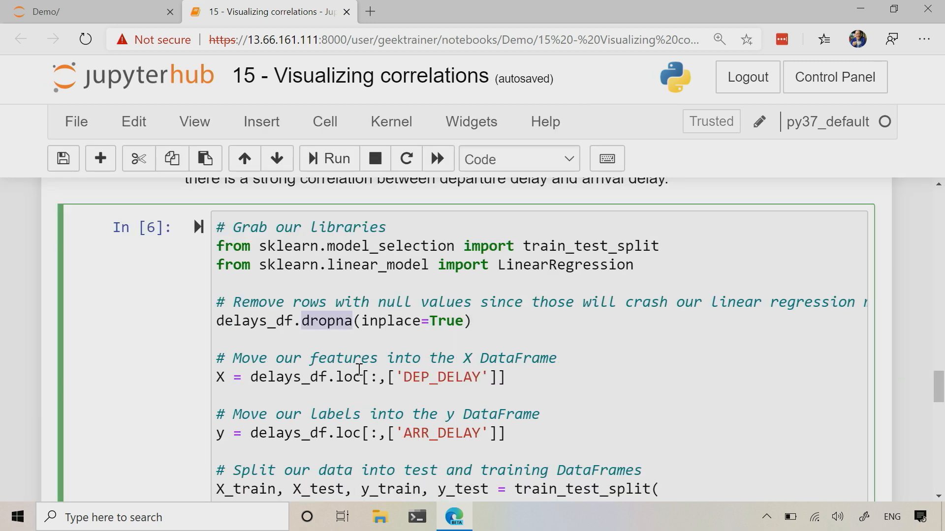
pyautogui.scroll(-3)
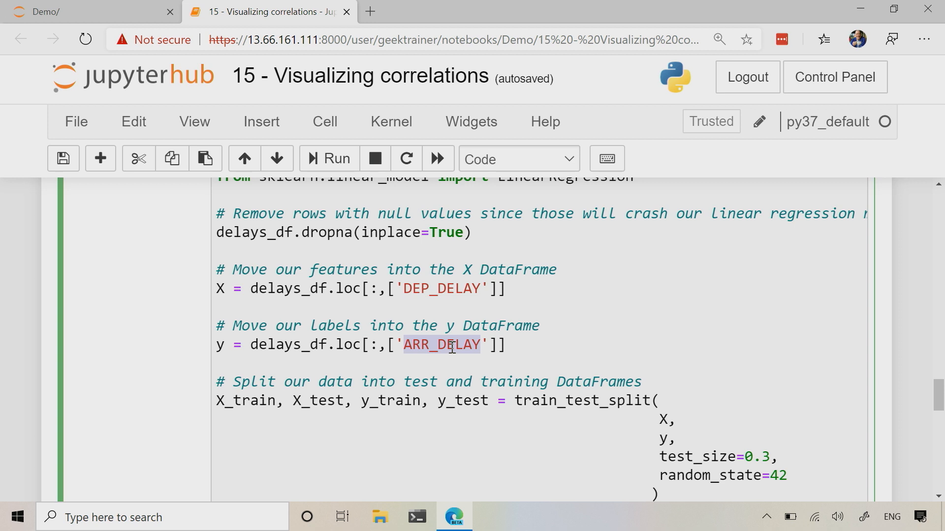
pyautogui.scroll(-3)
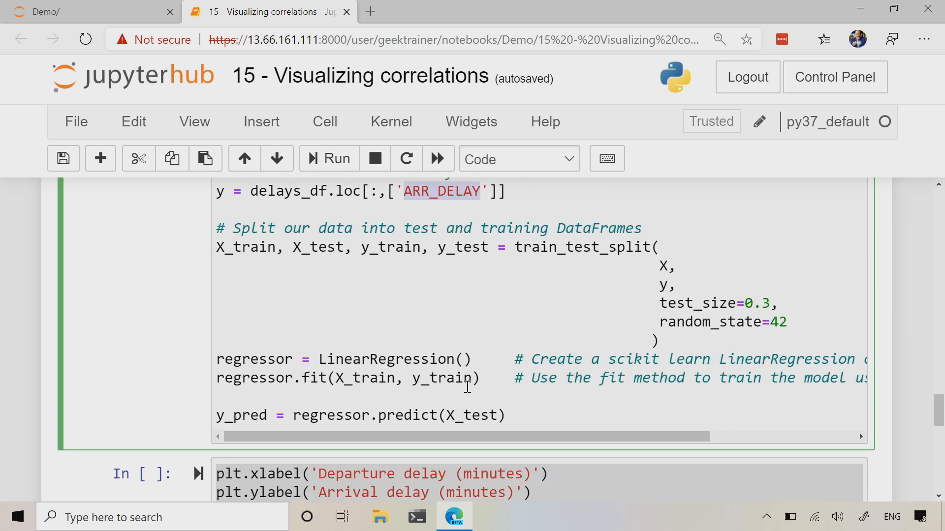